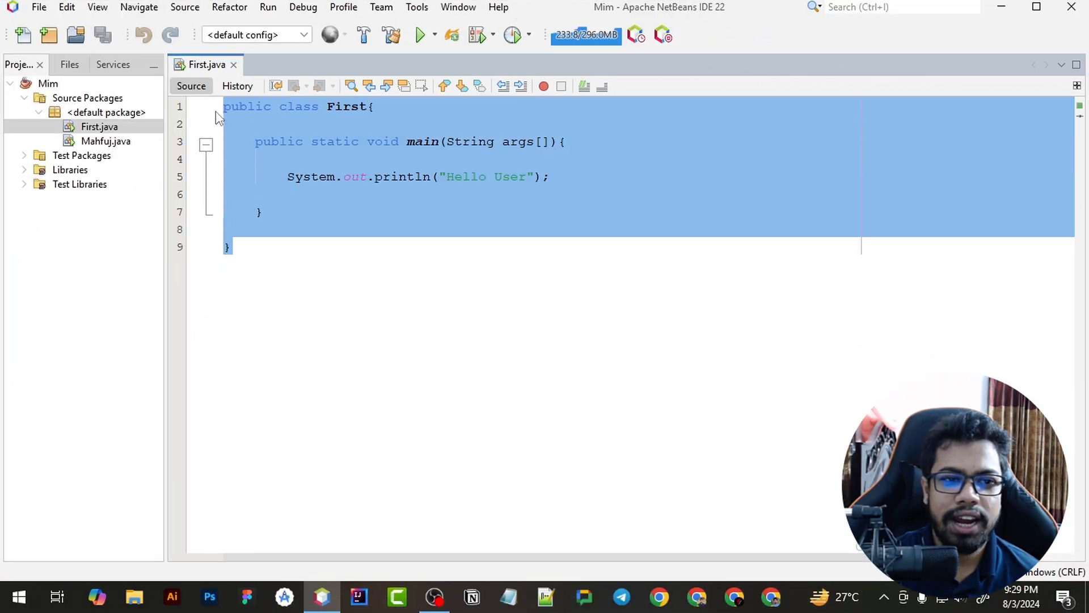
# Run First.java via Run File and highlight the Hello User and BUILD SUCCESSFUL output lines
pyautogui.click(314, 259)
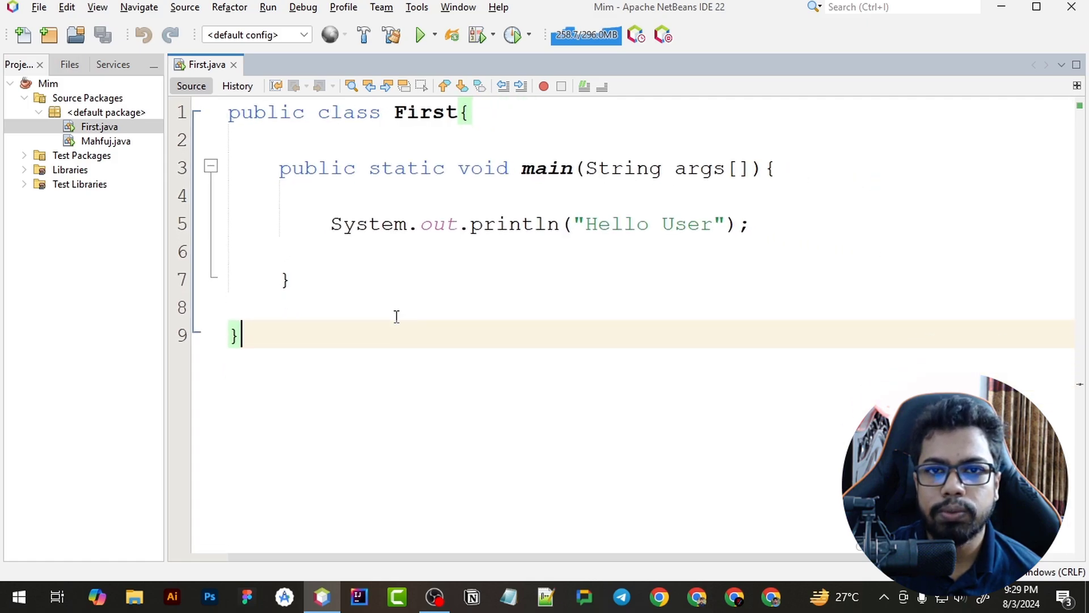
pyautogui.rightClick(397, 333)
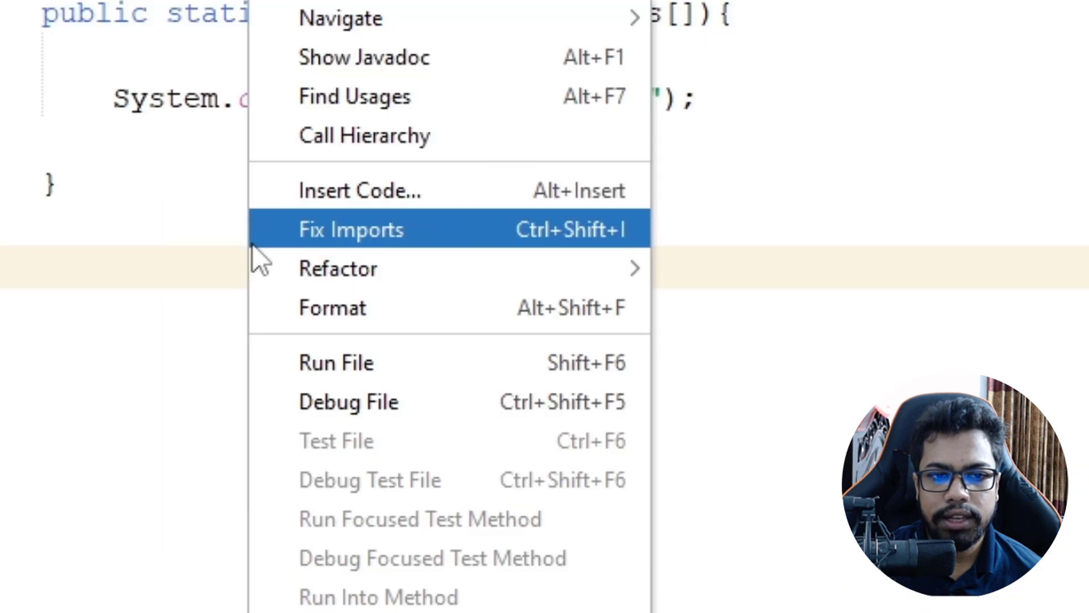
pyautogui.click(335, 363)
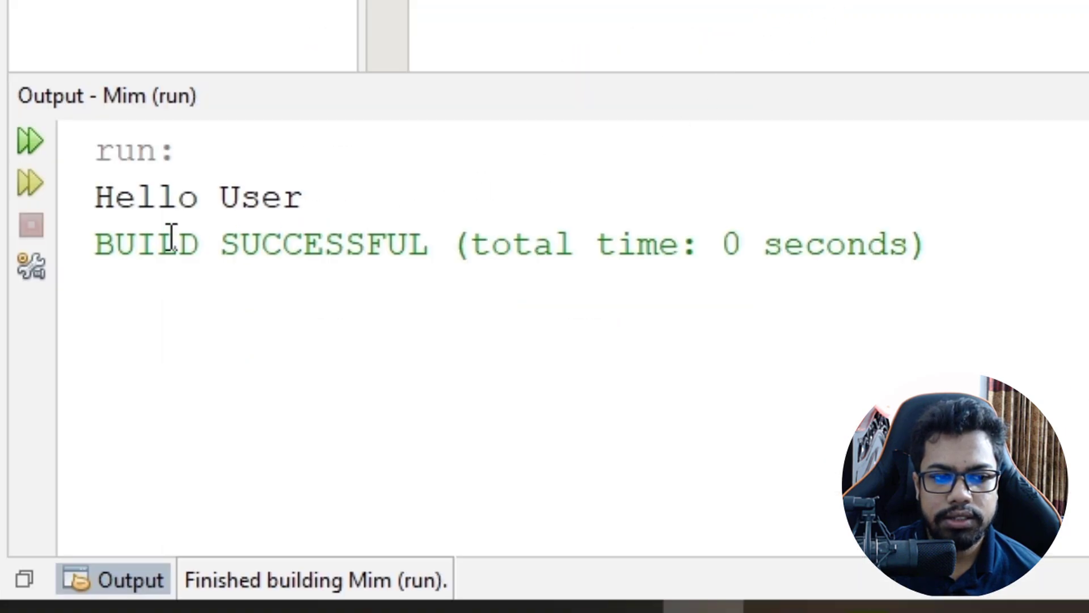
pyautogui.moveTo(97, 197); pyautogui.dragTo(924, 244)
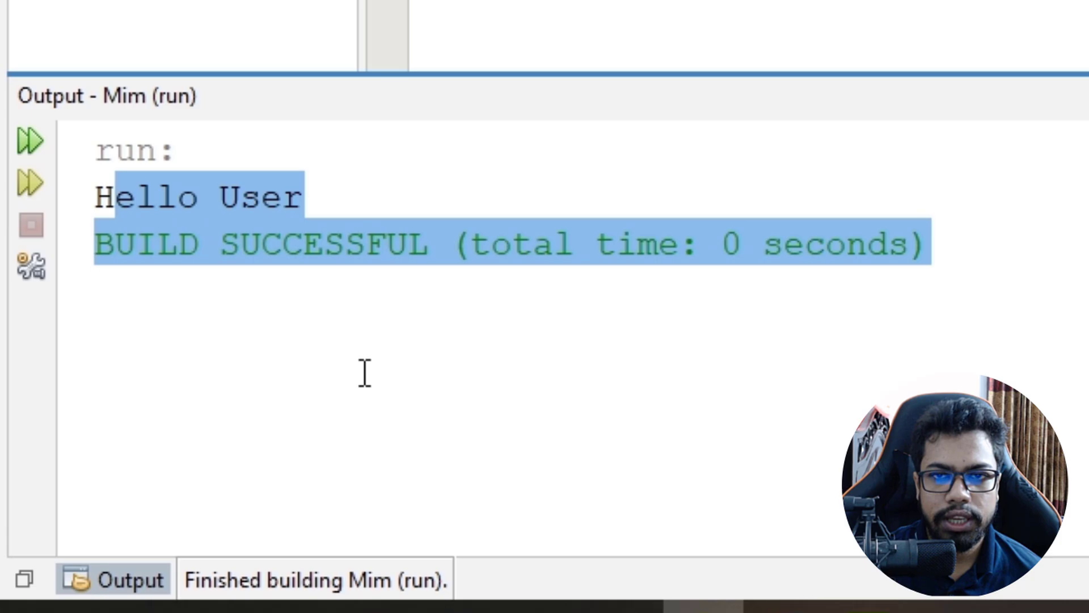